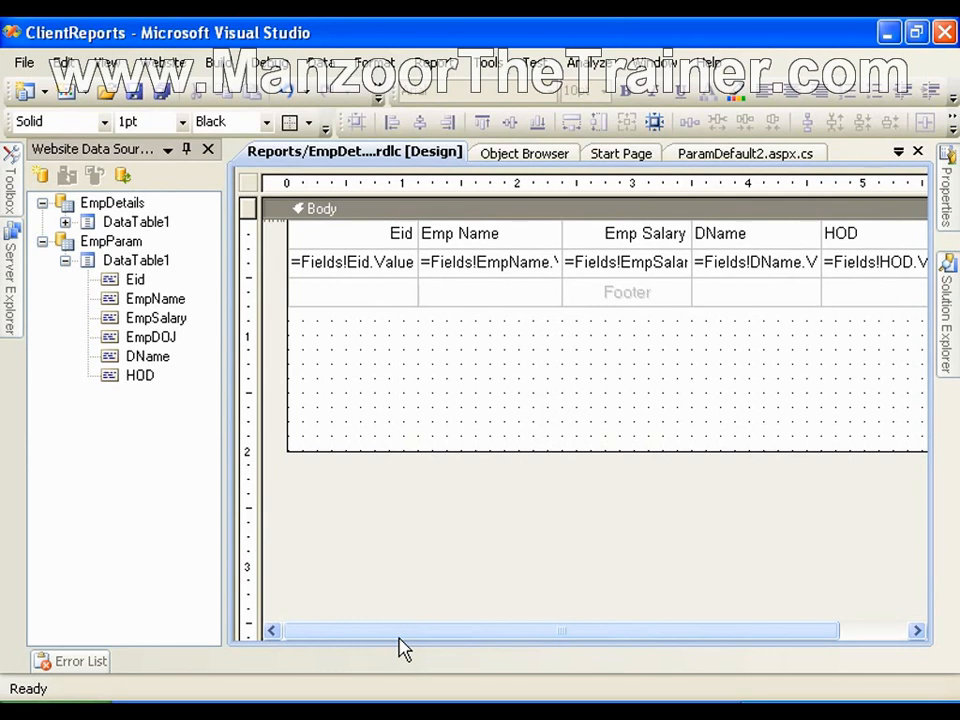
{"action": "mouse_move", "coordinate": [413, 618]}
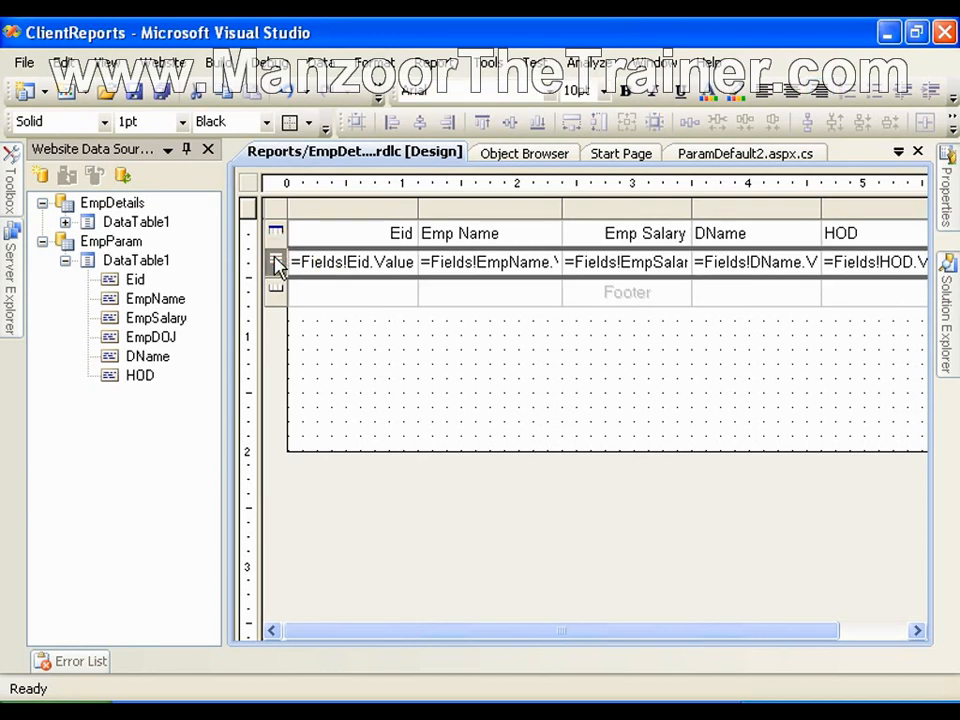
Insert a new group (table1_Group1) on the employee table's detail row.
{"action": "right_click", "coordinate": [277, 262]}
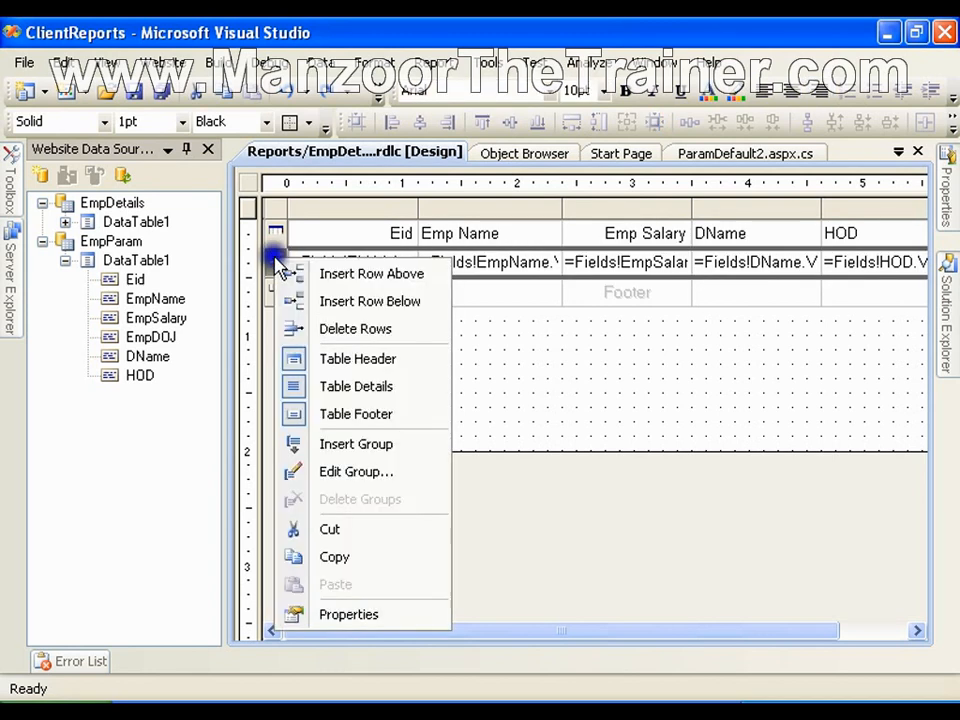
{"action": "mouse_move", "coordinate": [360, 444]}
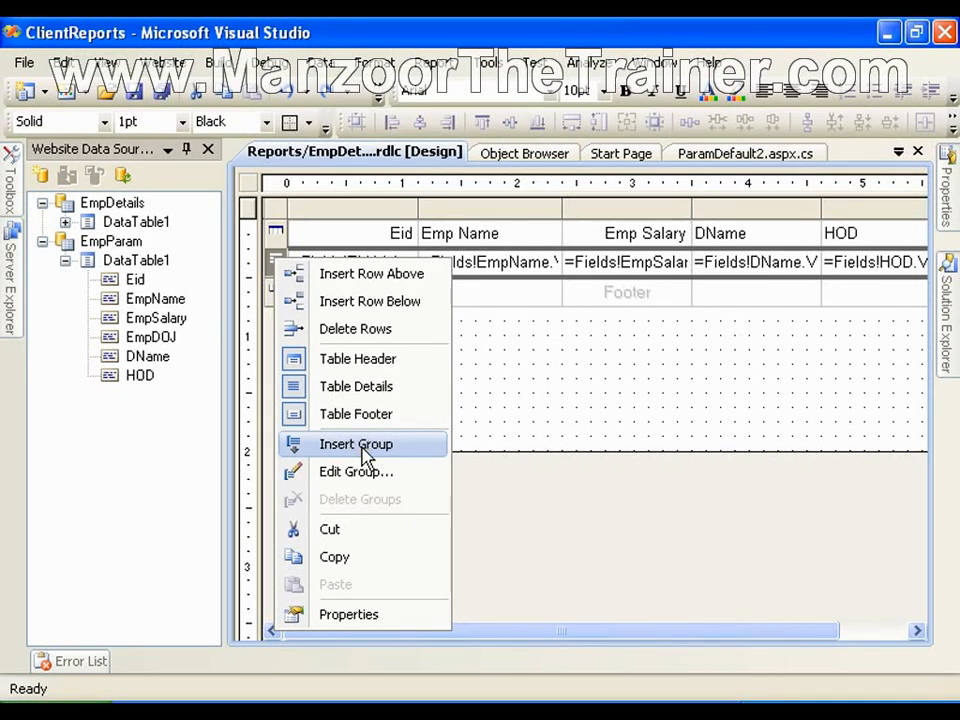
{"action": "left_click", "coordinate": [355, 444]}
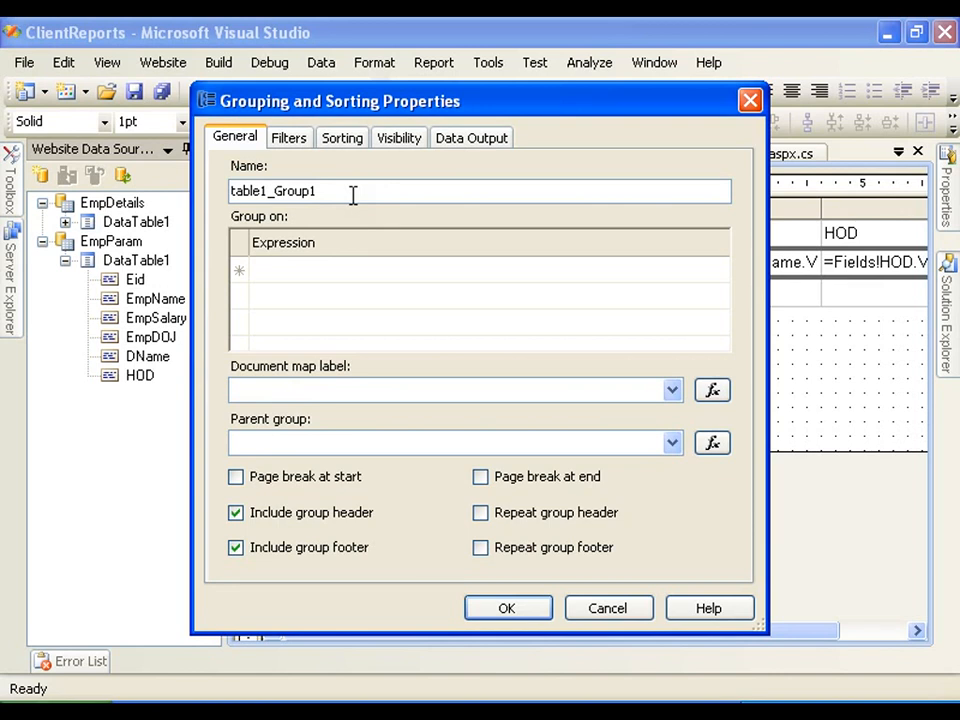
Group the table on =Fields!DName.Value and confirm the grouping properties.
{"action": "left_click", "coordinate": [480, 270]}
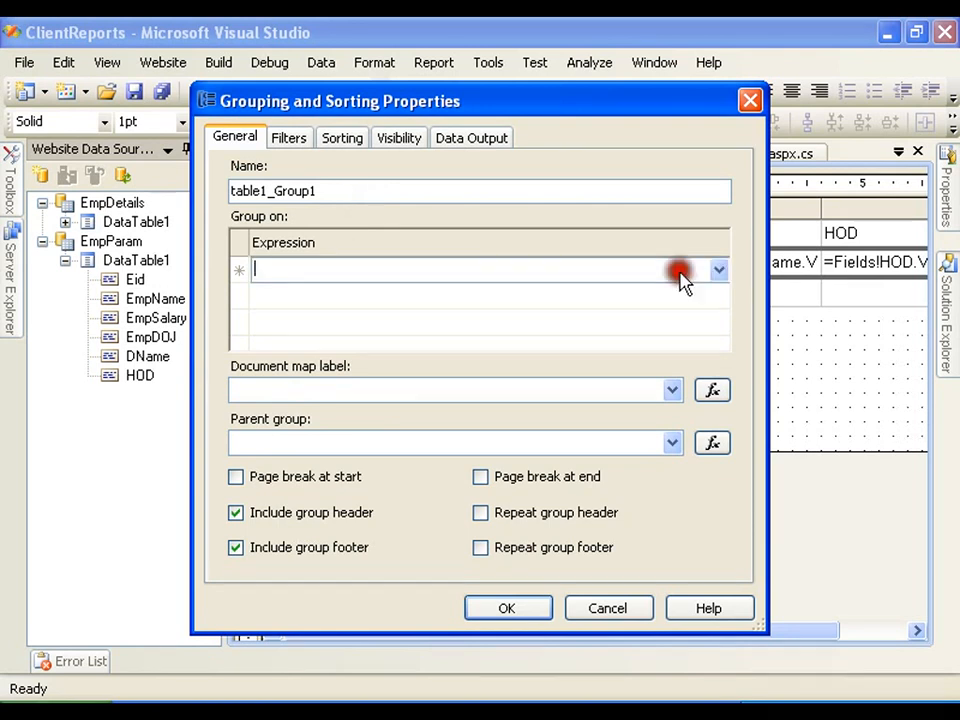
{"action": "left_click", "coordinate": [718, 270]}
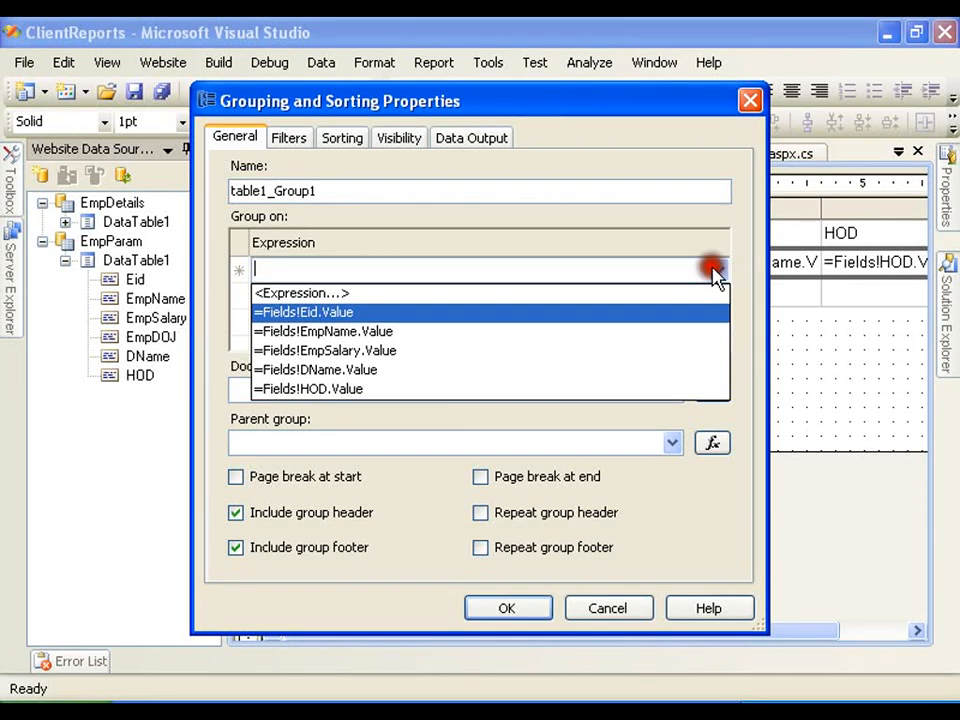
{"action": "left_click", "coordinate": [317, 369]}
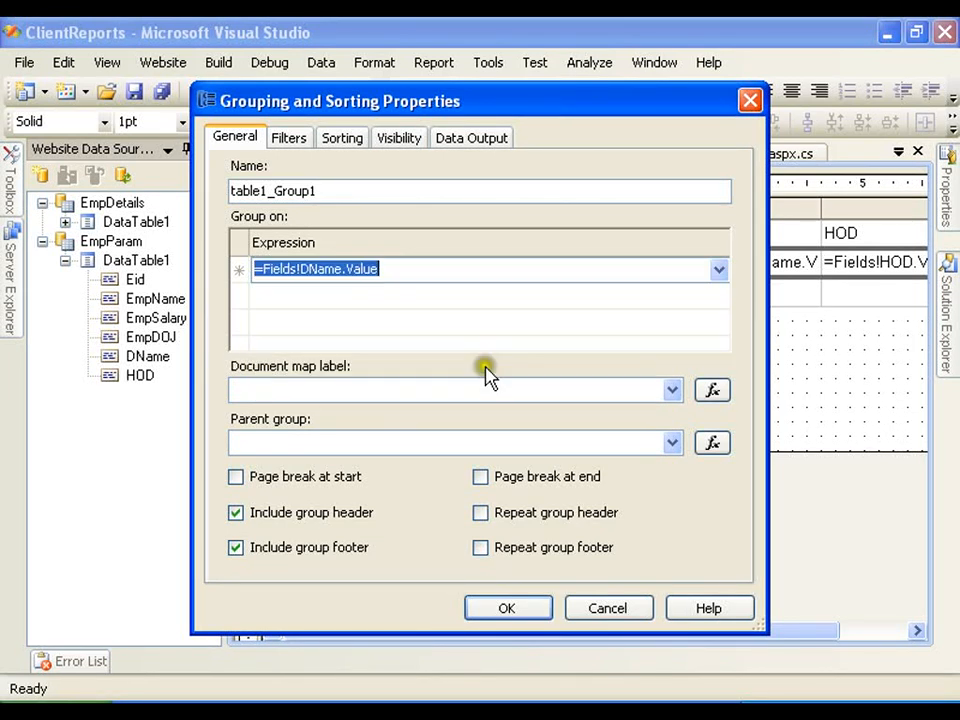
{"action": "mouse_move", "coordinate": [488, 375]}
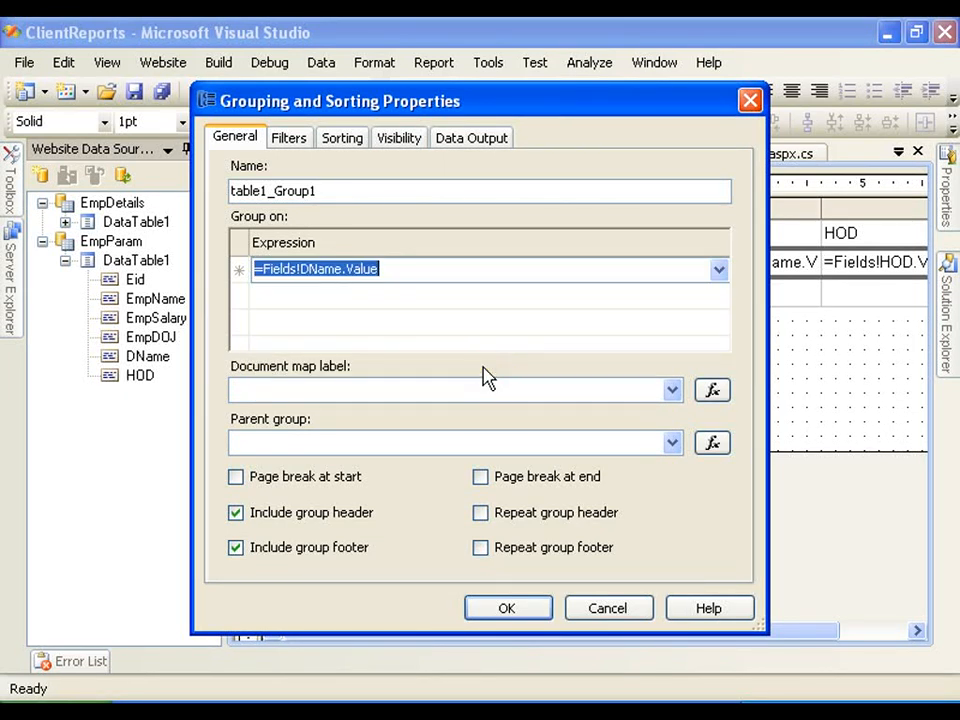
{"action": "mouse_move", "coordinate": [607, 608]}
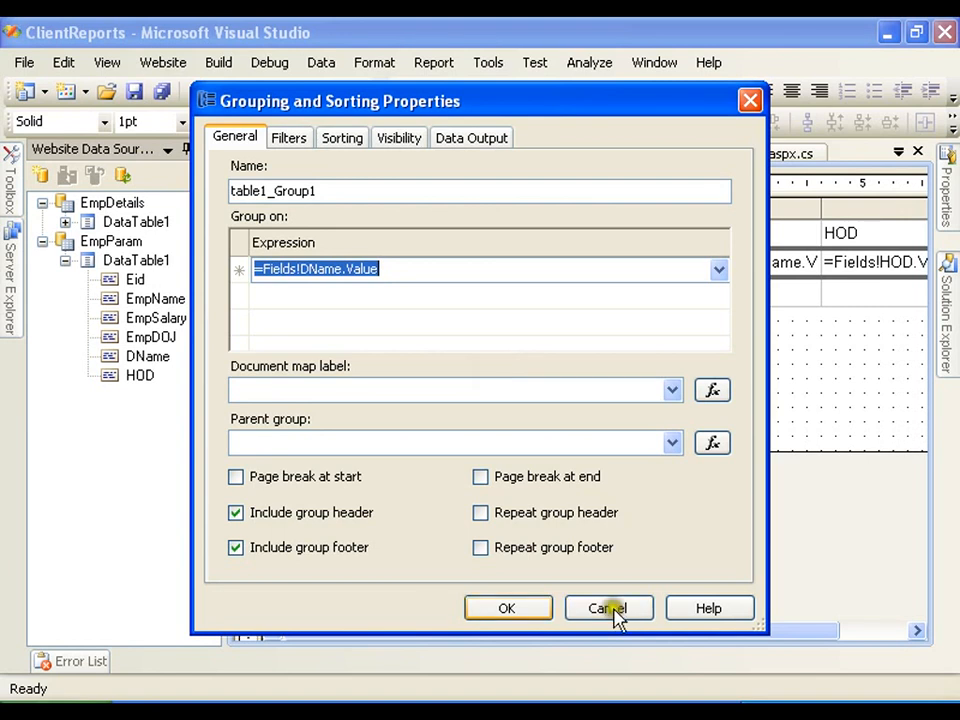
{"action": "left_click", "coordinate": [607, 608]}
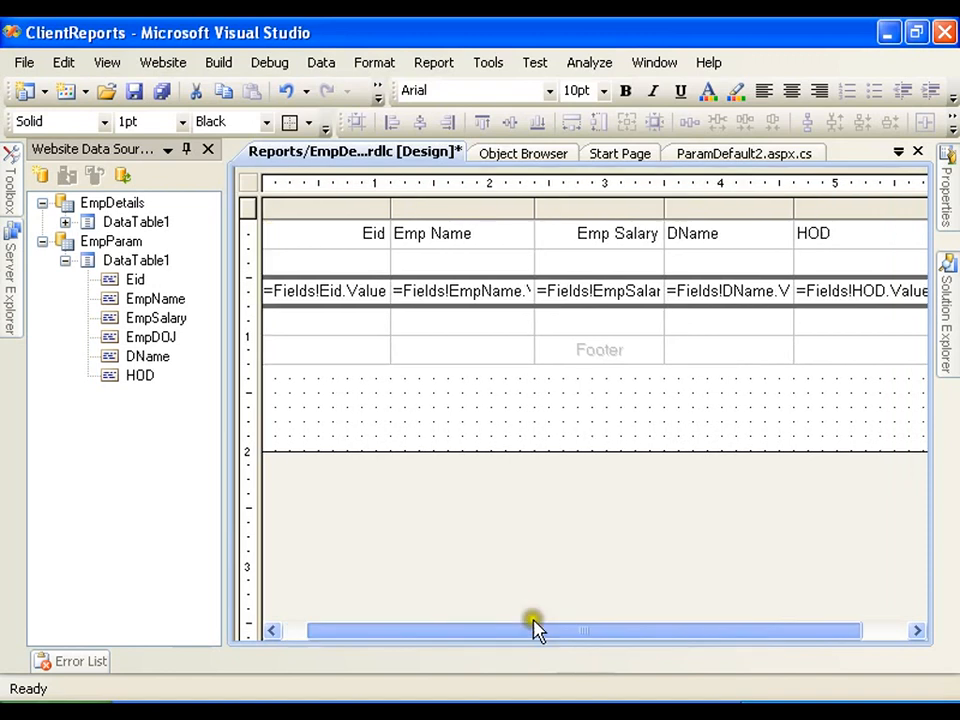
Scroll the EmpDetails report designer back to the left.
{"action": "left_click_drag", "start_coordinate": [535, 630], "coordinate": [630, 632]}
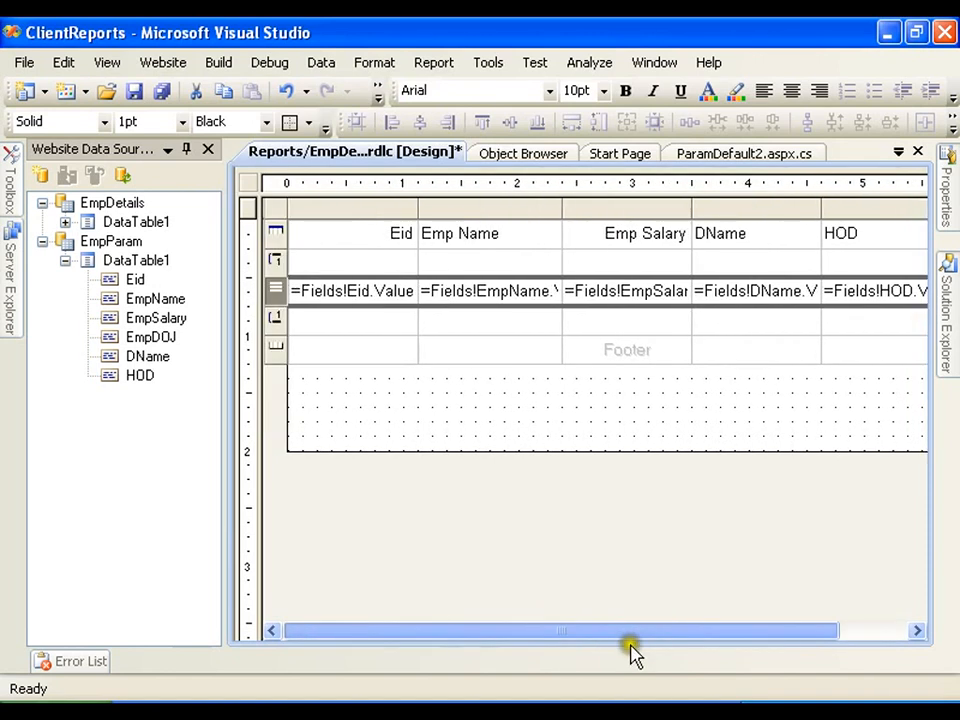
{"action": "mouse_move", "coordinate": [490, 650]}
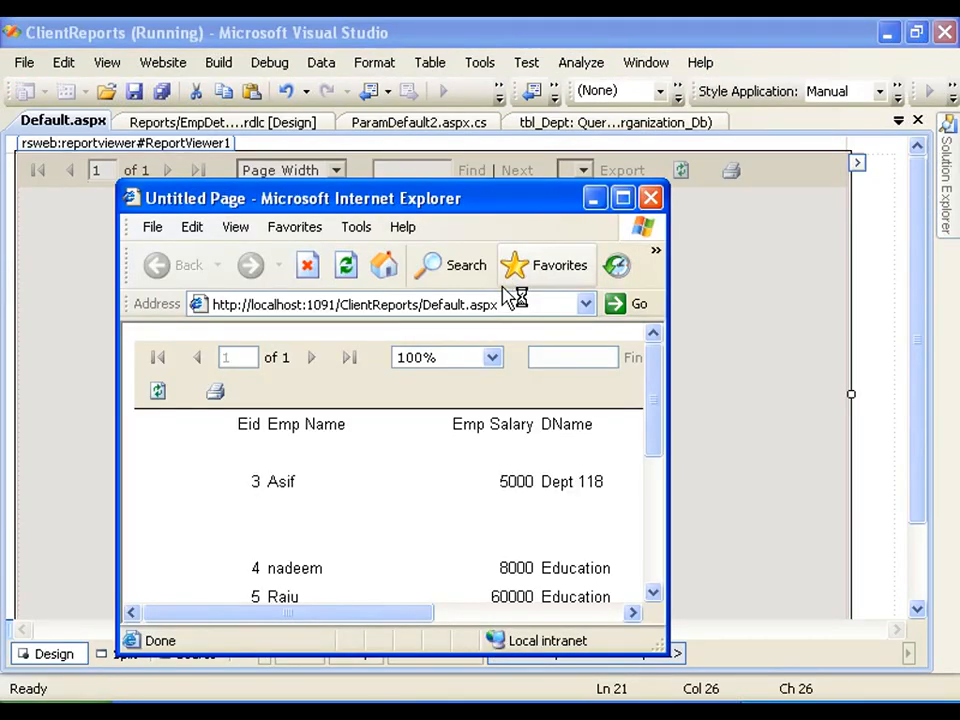
Maximize Internet Explorer and scroll through the department-grouped employee report.
{"action": "left_click", "coordinate": [622, 197]}
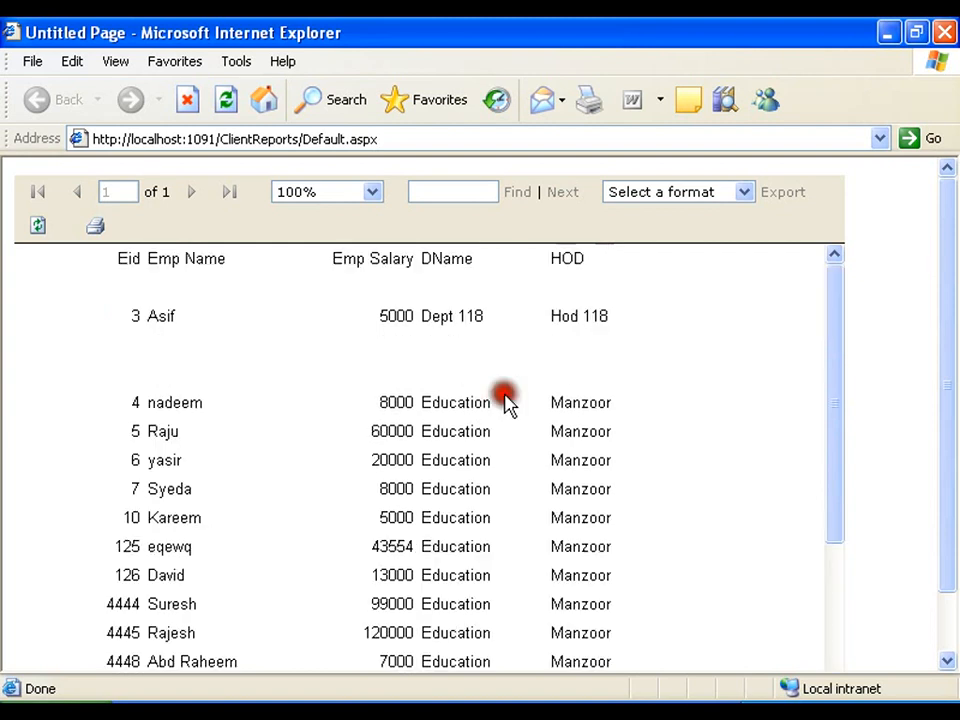
{"action": "scroll", "scroll_direction": "down", "scroll_amount": 3}
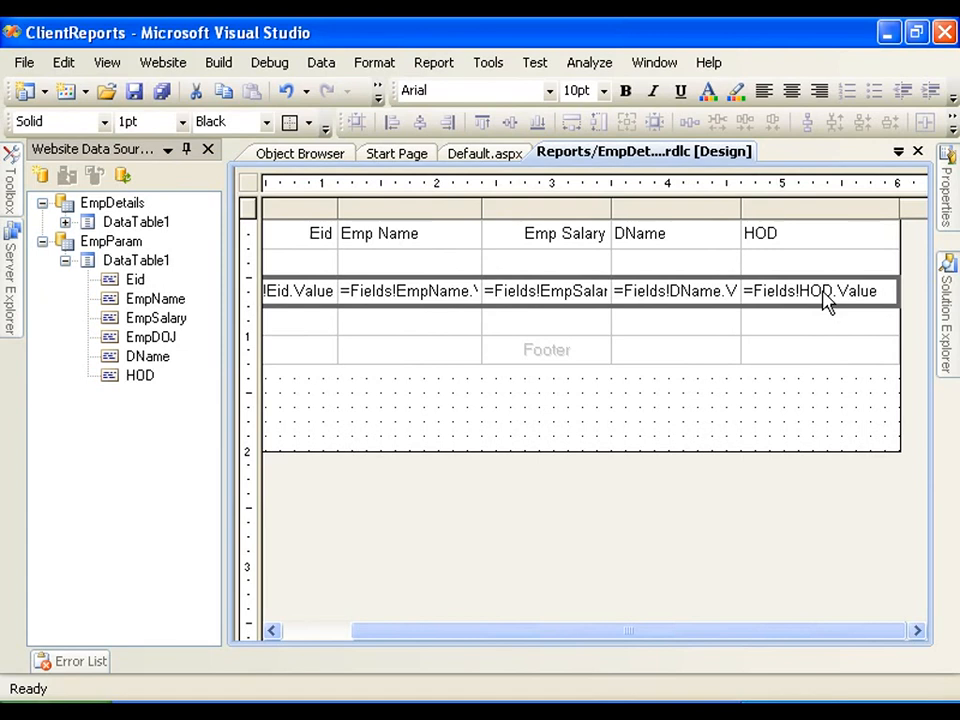
Label the group header cell 'DeptName:' and delete the DName column.
{"action": "left_click", "coordinate": [676, 291]}
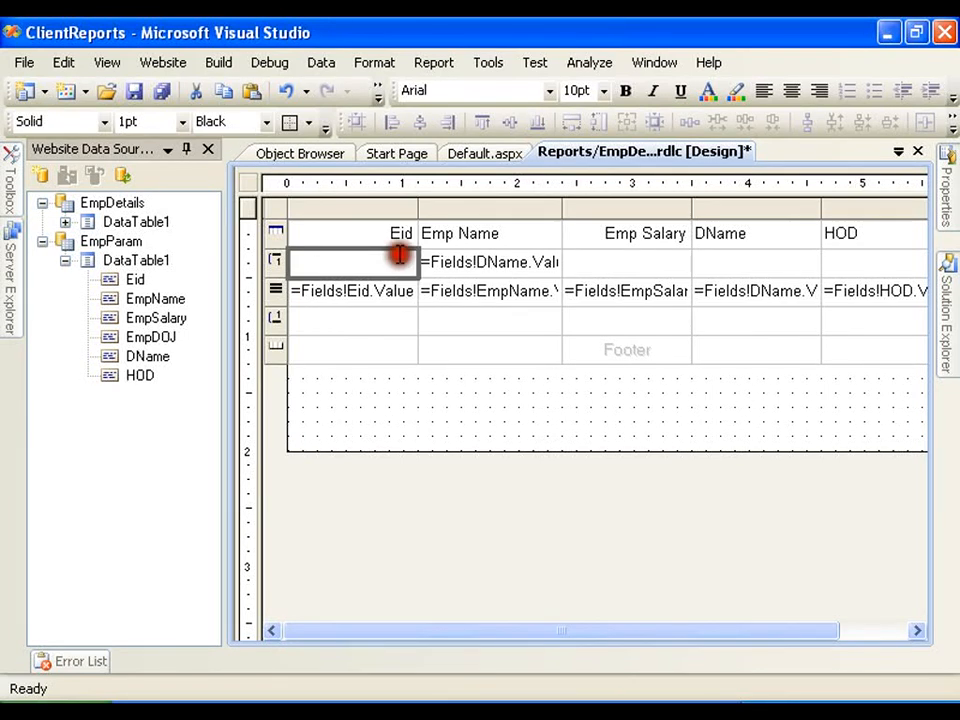
{"action": "type", "text": "Dept"}
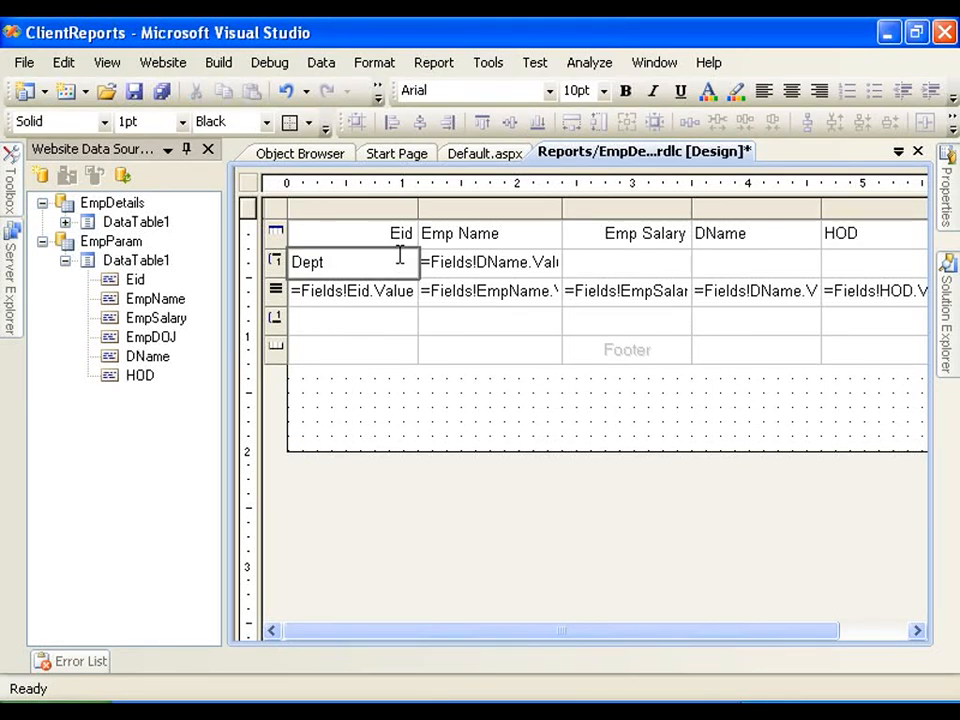
{"action": "type", "text": "Name"}
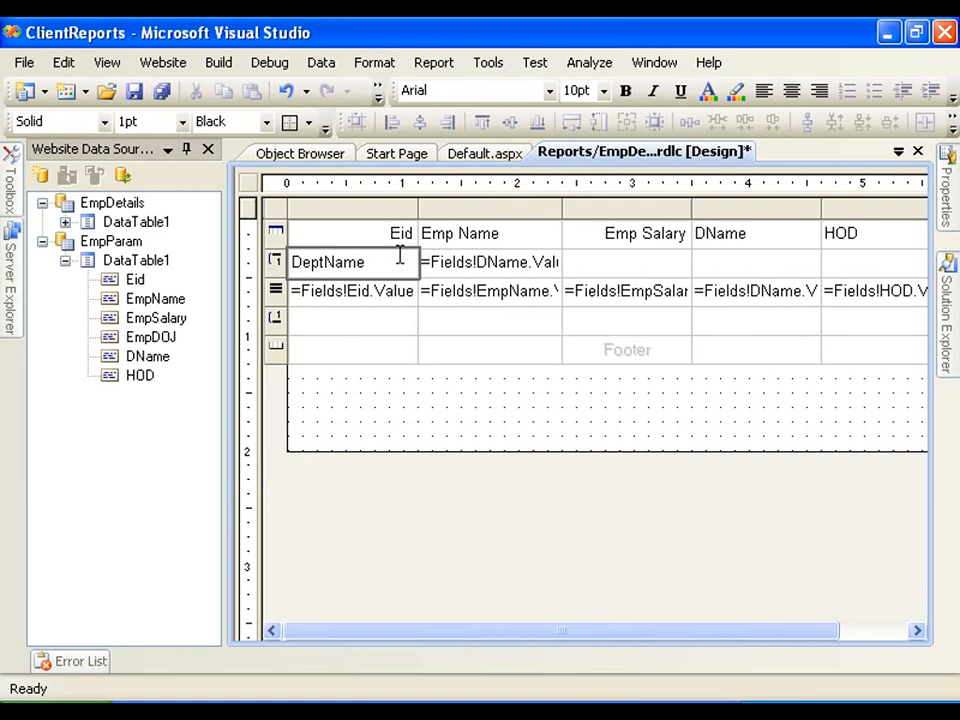
{"action": "type", "text": ":"}
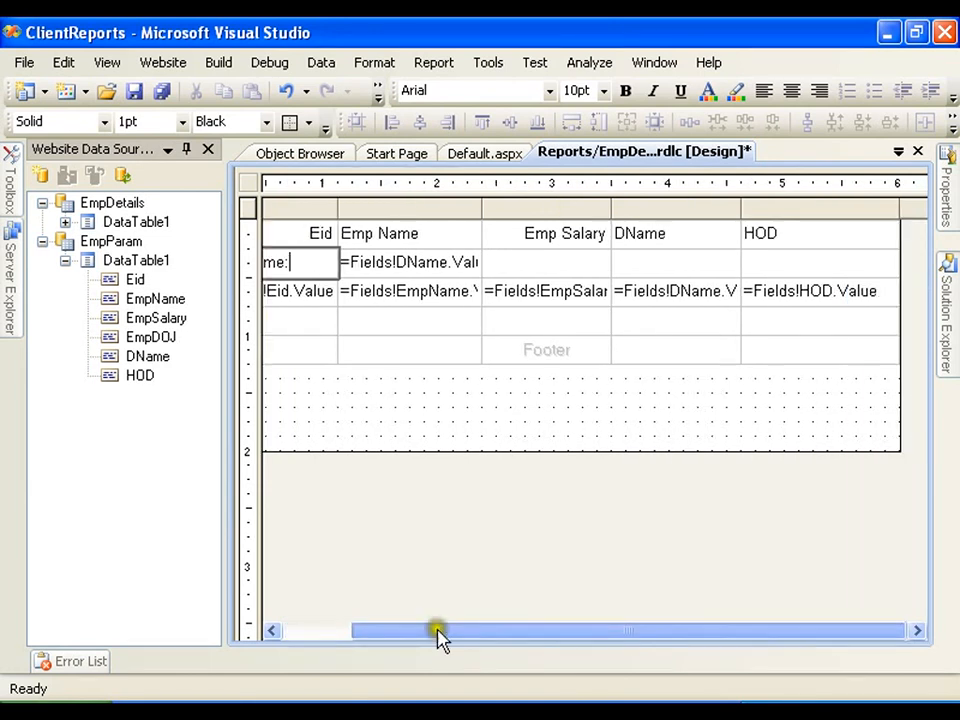
{"action": "right_click", "coordinate": [640, 233]}
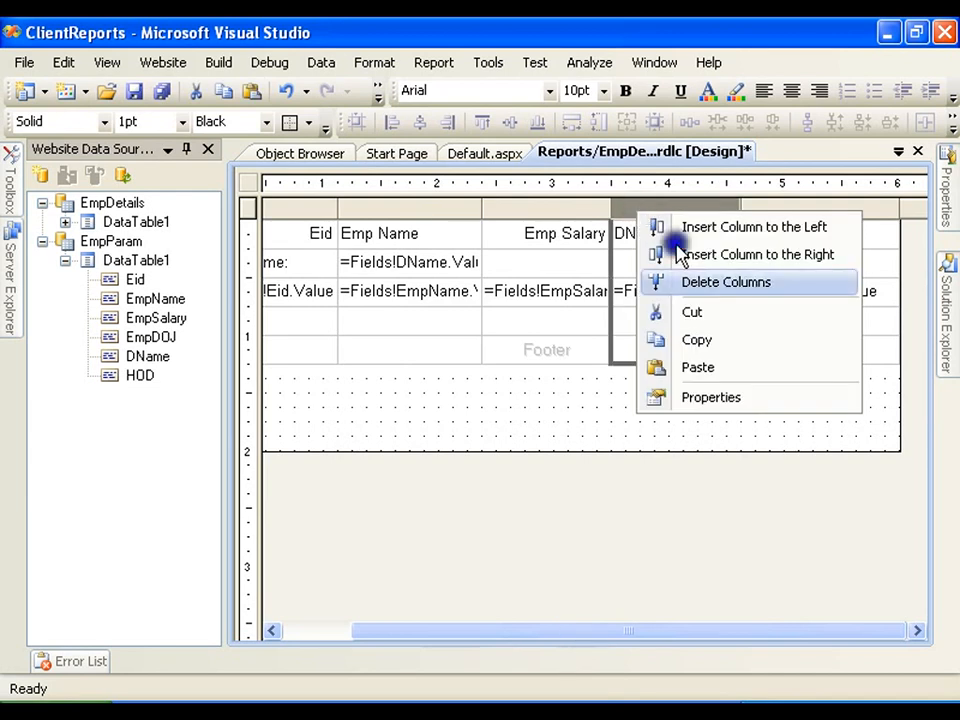
{"action": "left_click", "coordinate": [726, 281]}
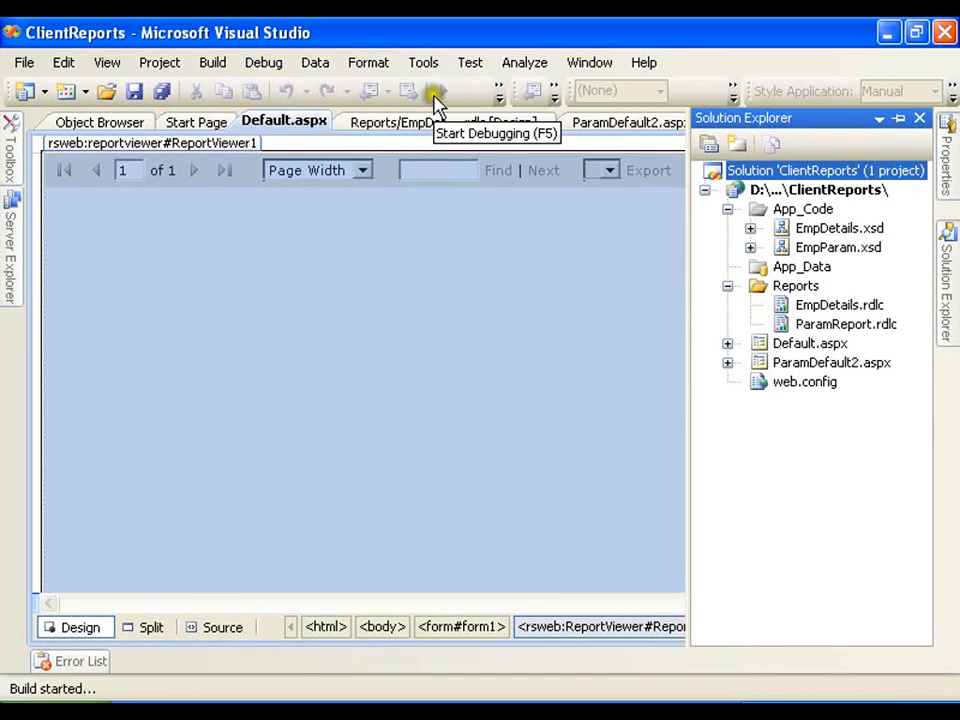
{"action": "left_click", "coordinate": [435, 91]}
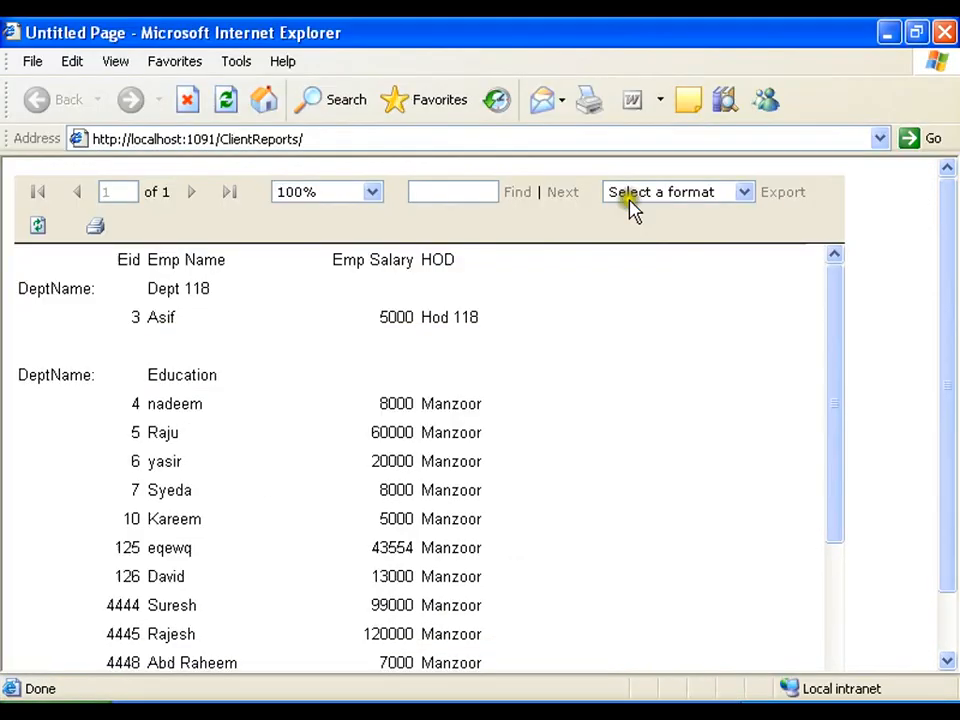
{"action": "double_click", "coordinate": [178, 288]}
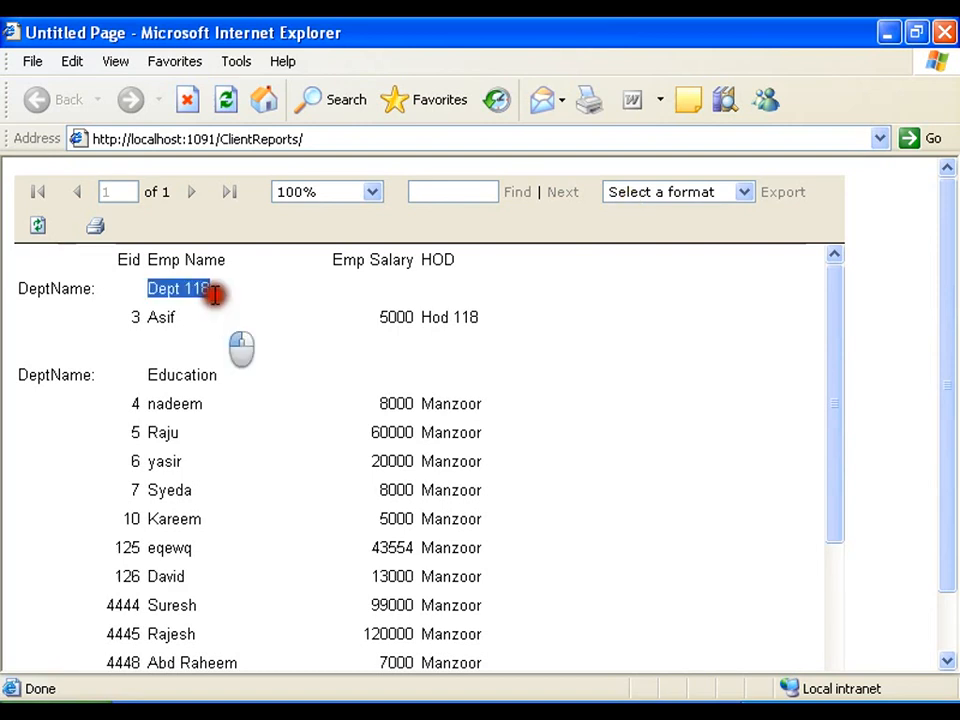
{"action": "mouse_move", "coordinate": [177, 358]}
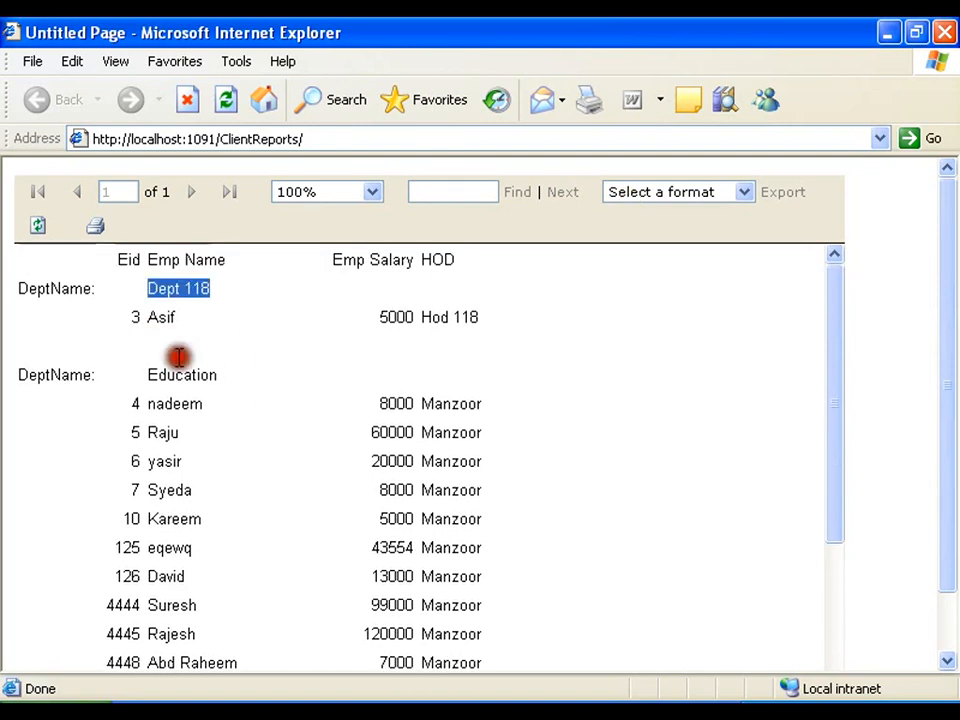
{"action": "left_click", "coordinate": [162, 317]}
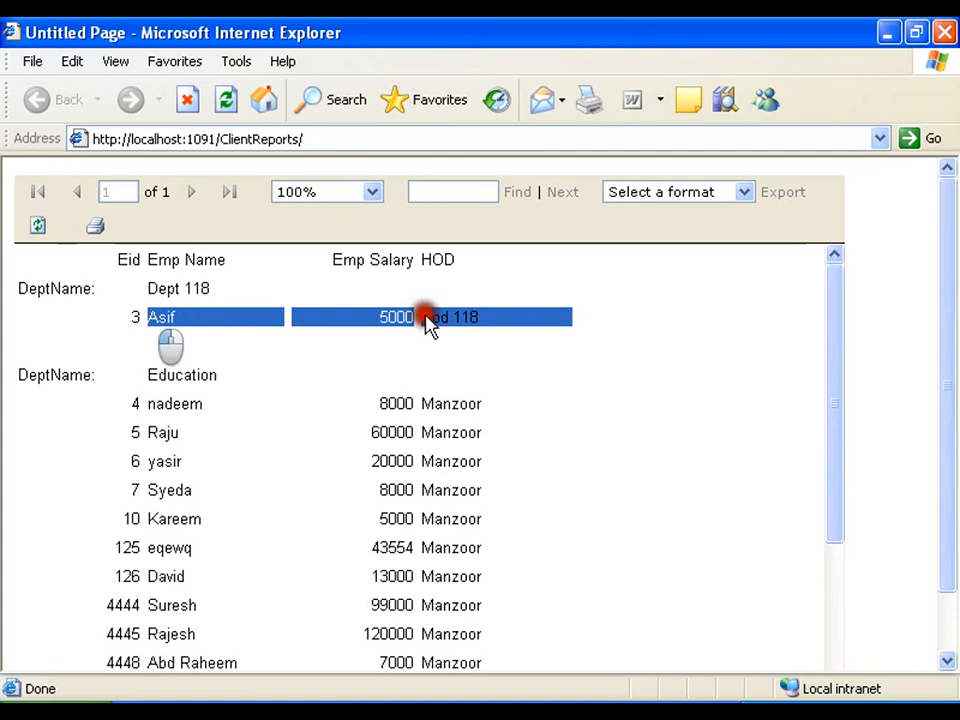
{"action": "scroll", "scroll_direction": "down", "scroll_amount": 3}
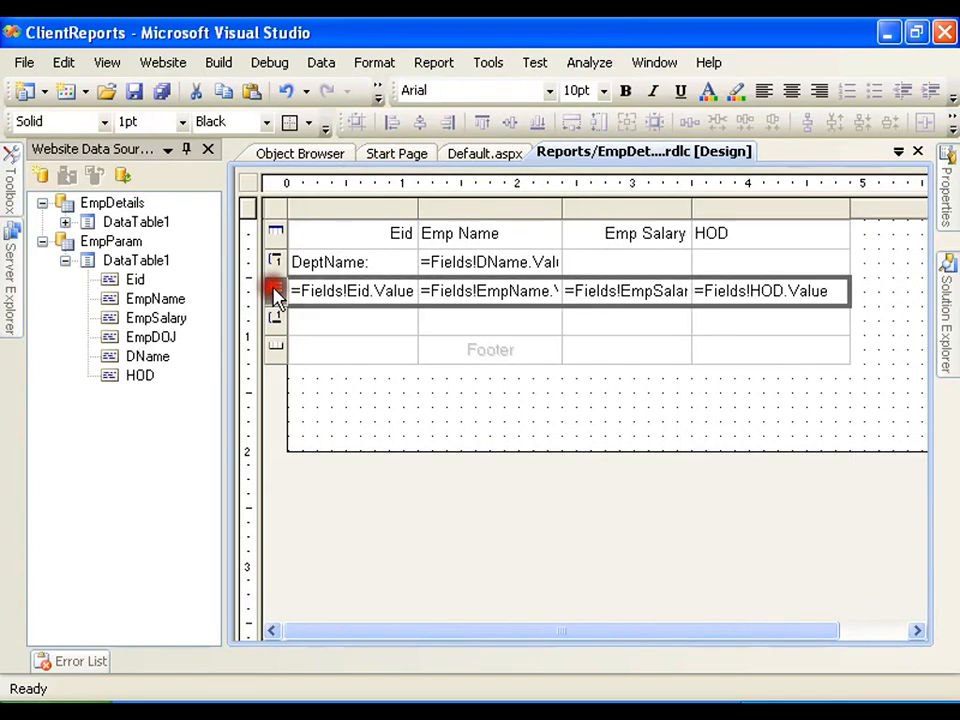
Set the details row's Visibility Hidden property to True.
{"action": "right_click", "coordinate": [276, 291]}
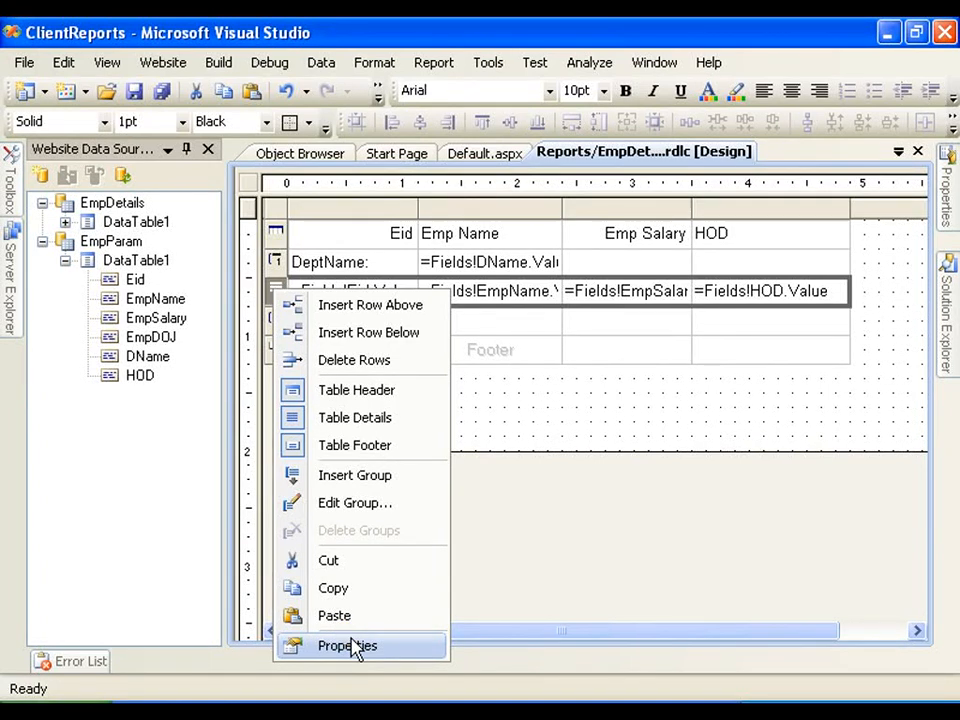
{"action": "left_click", "coordinate": [347, 645]}
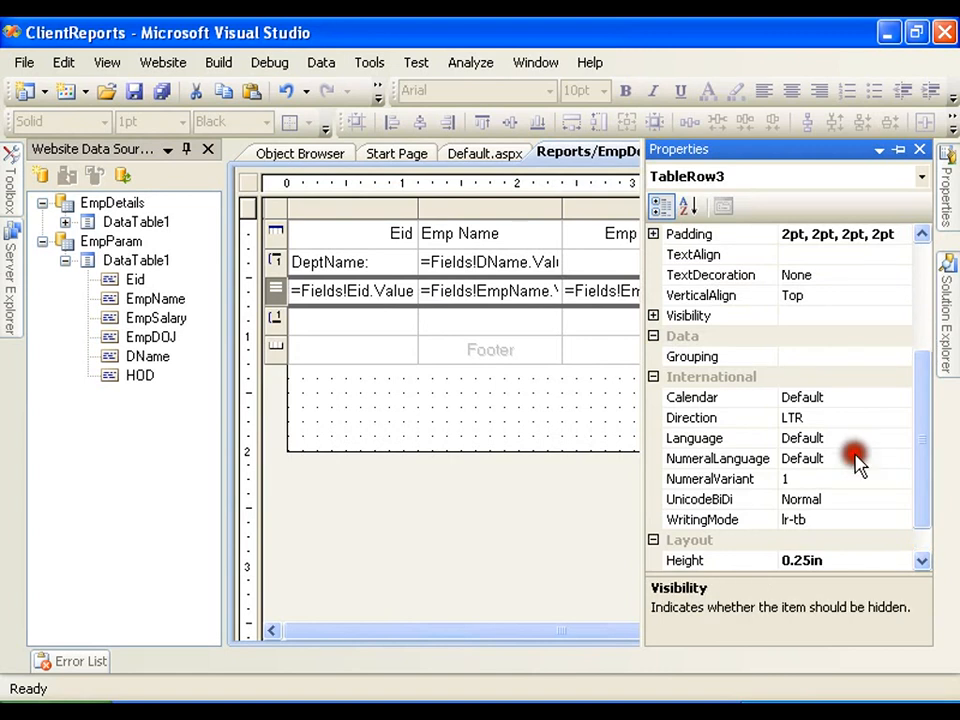
{"action": "left_click", "coordinate": [688, 315]}
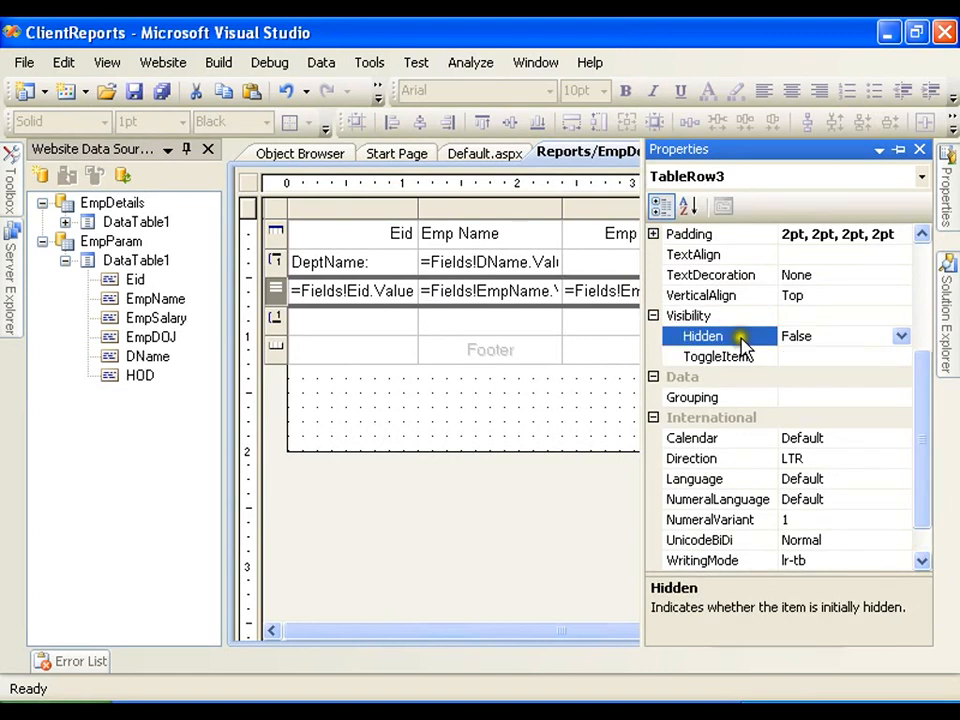
{"action": "left_click", "coordinate": [899, 335]}
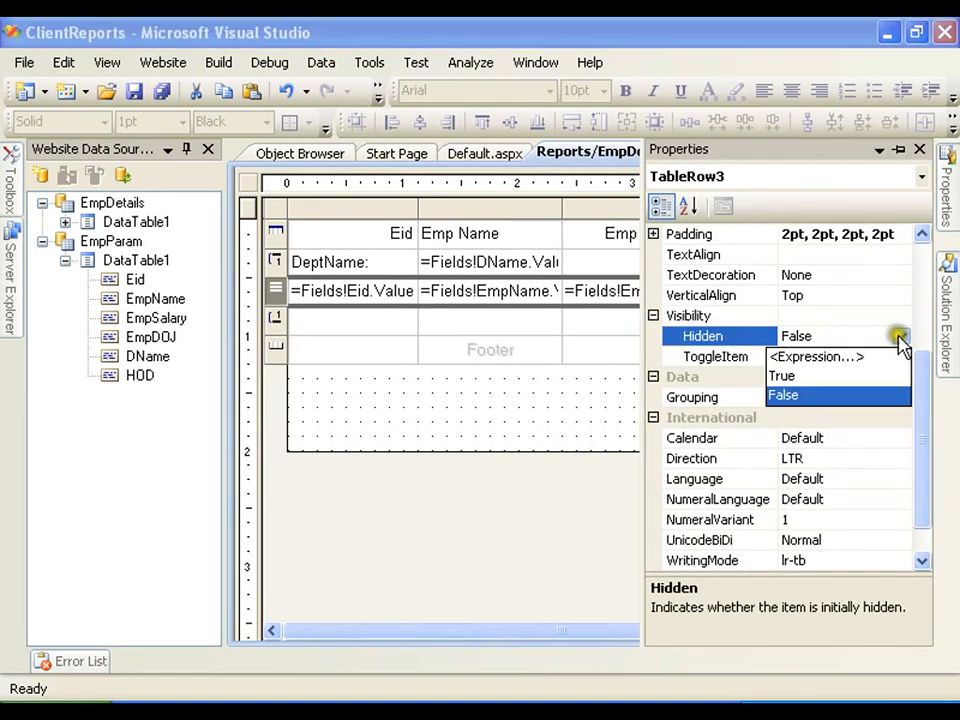
{"action": "left_click", "coordinate": [782, 375]}
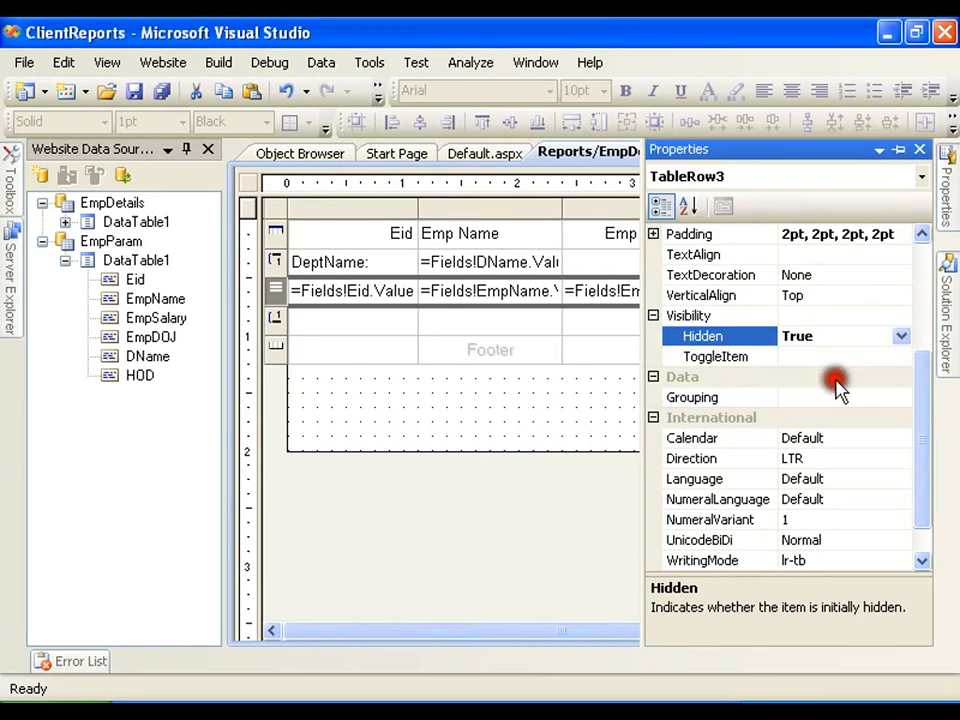
{"action": "left_click", "coordinate": [899, 356]}
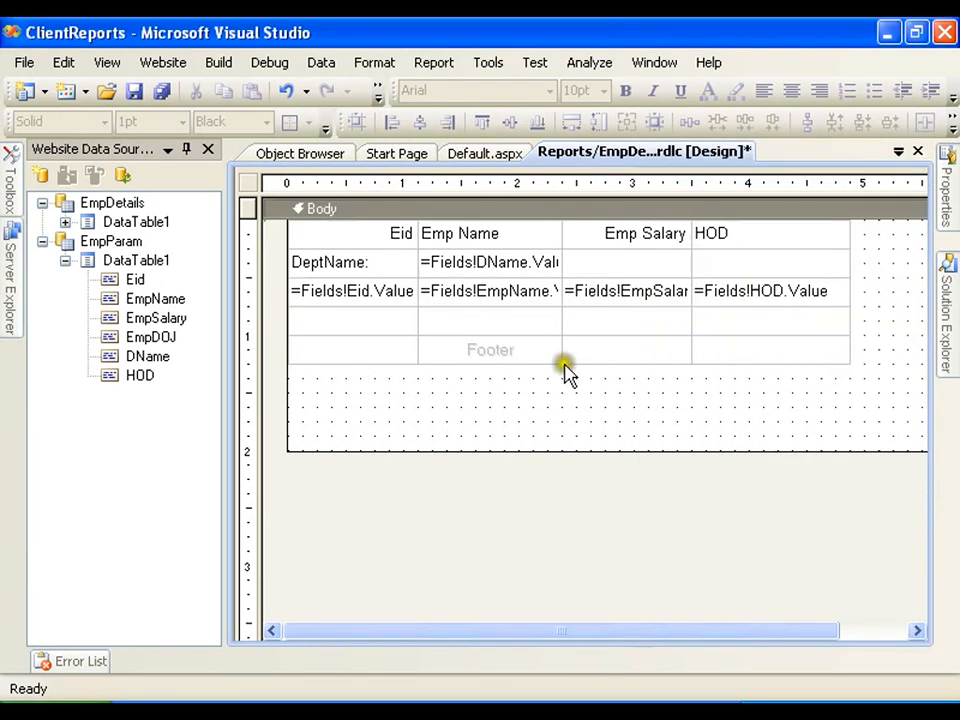
Set the details row's ToggleItem to a report textbox.
{"action": "left_click", "coordinate": [490, 262]}
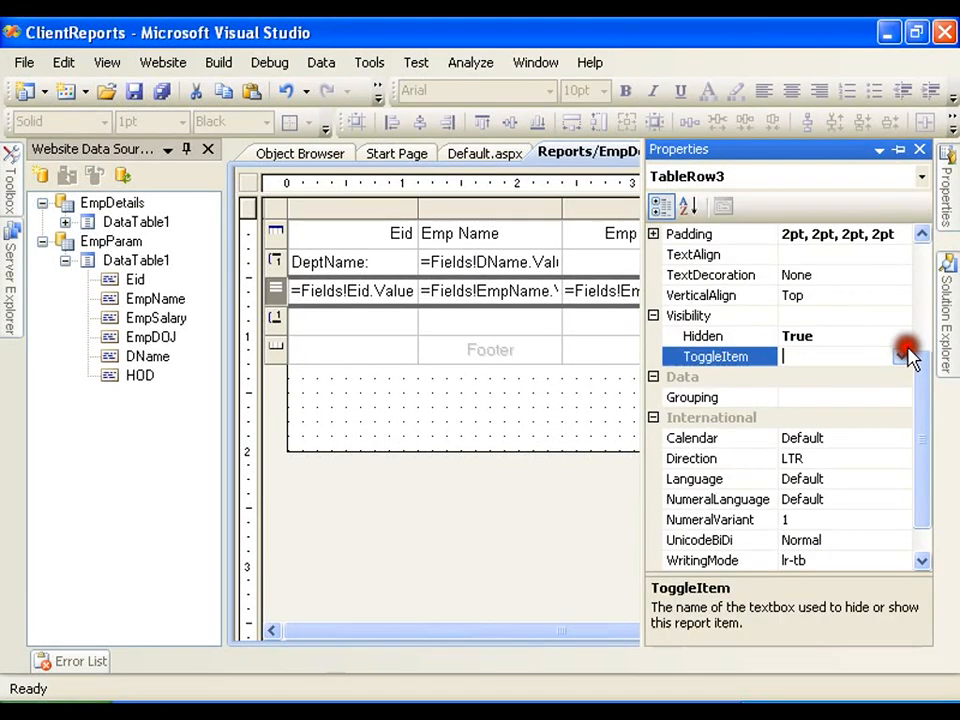
{"action": "left_click", "coordinate": [901, 356]}
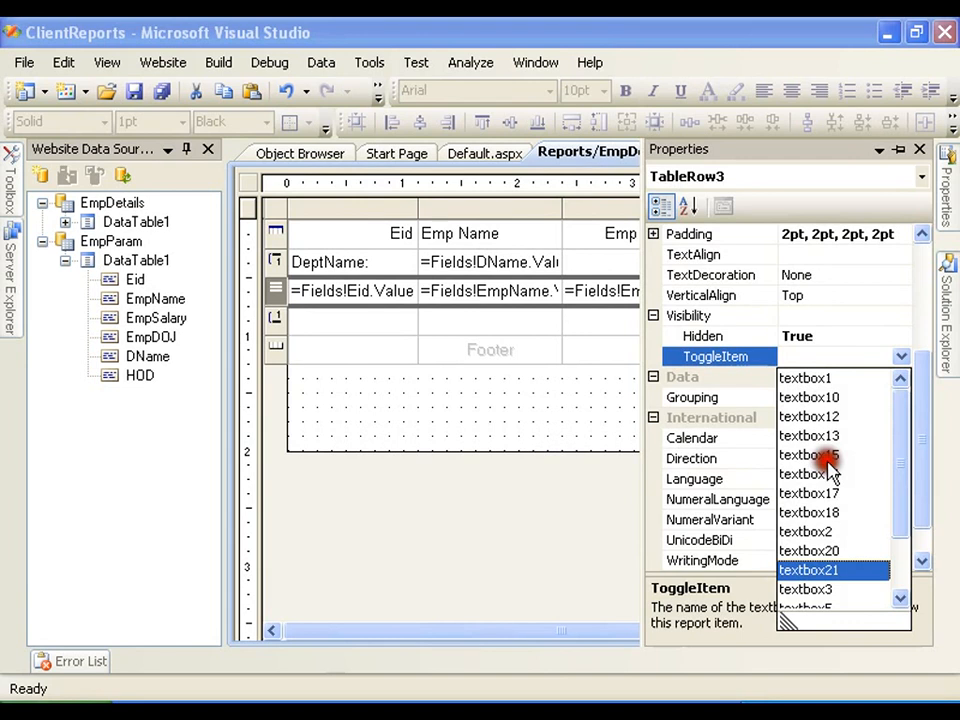
{"action": "left_click", "coordinate": [808, 570]}
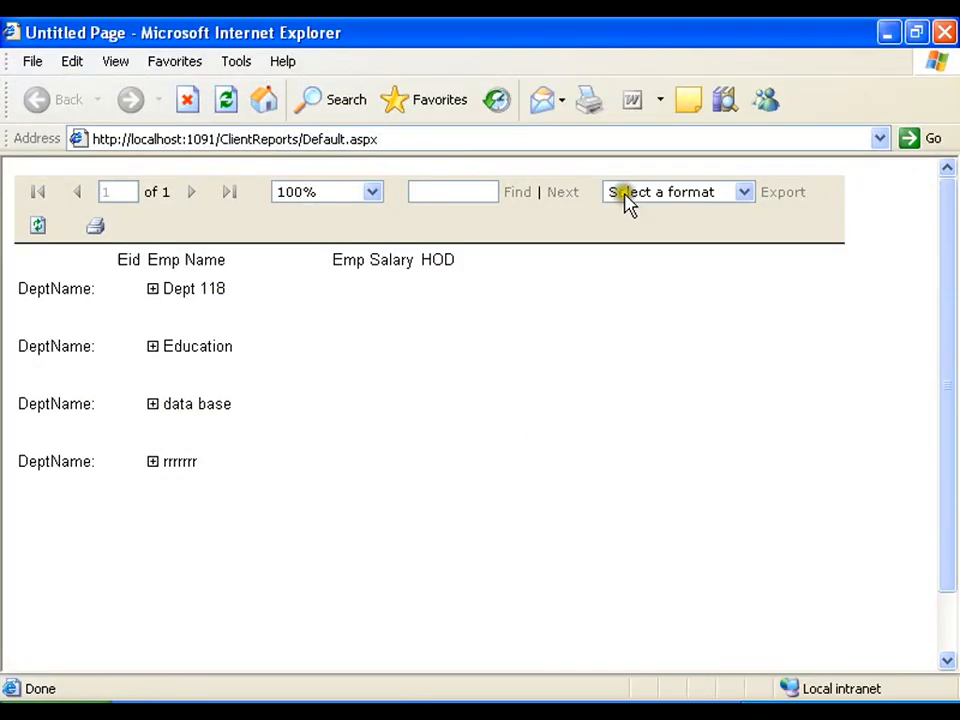
{"action": "mouse_move", "coordinate": [202, 467]}
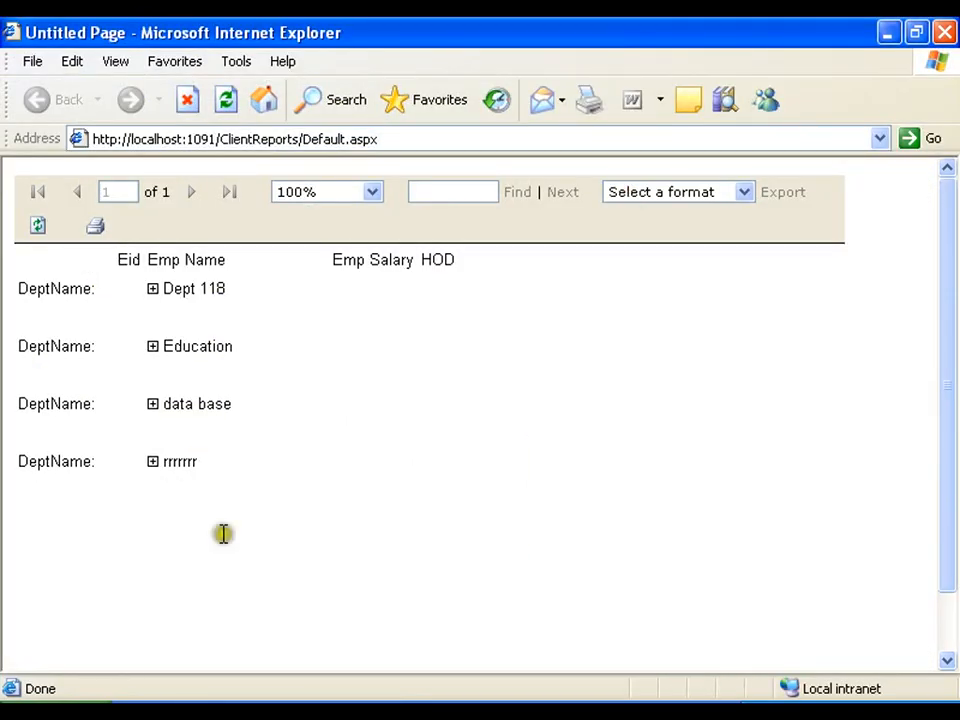
{"action": "mouse_move", "coordinate": [153, 305]}
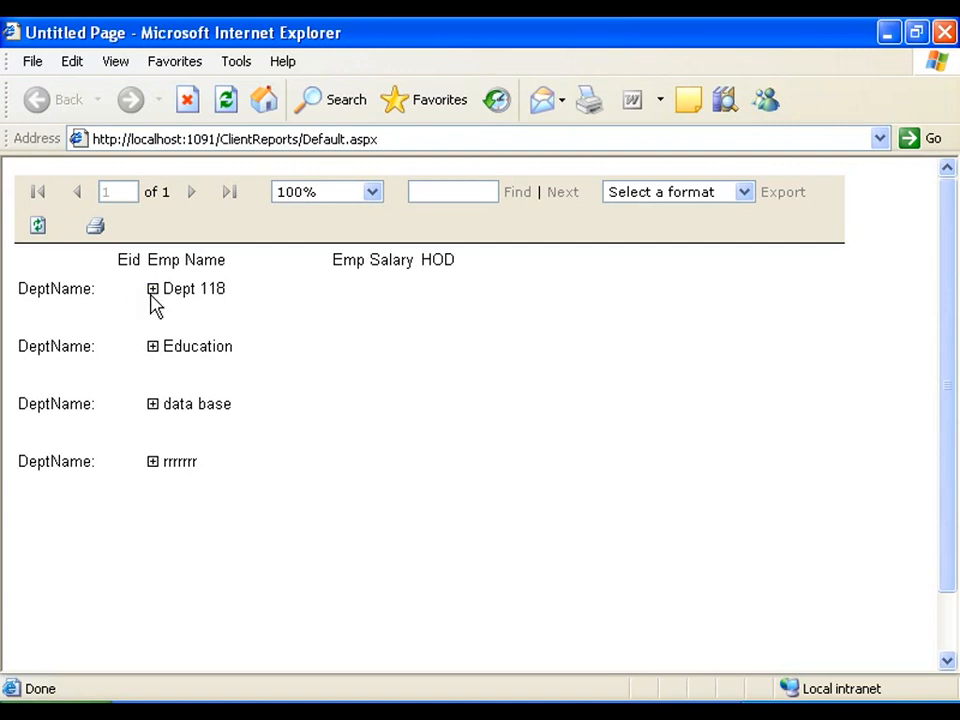
Expand and collapse the Dept 118, Education, data base and rrrrrrr groups.
{"action": "left_click", "coordinate": [152, 288]}
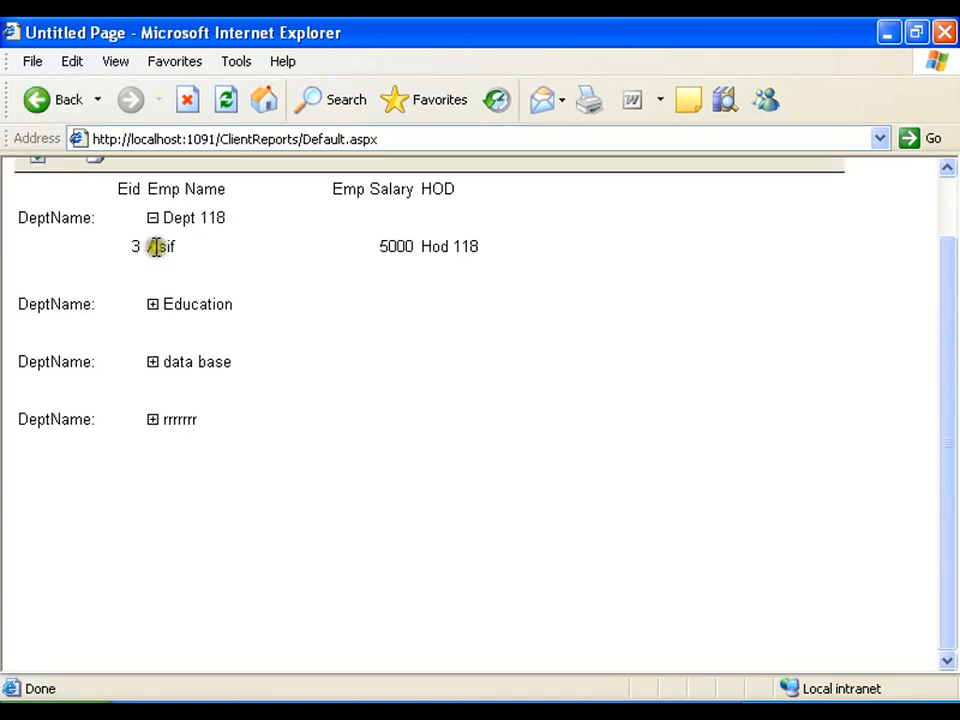
{"action": "left_click", "coordinate": [152, 217]}
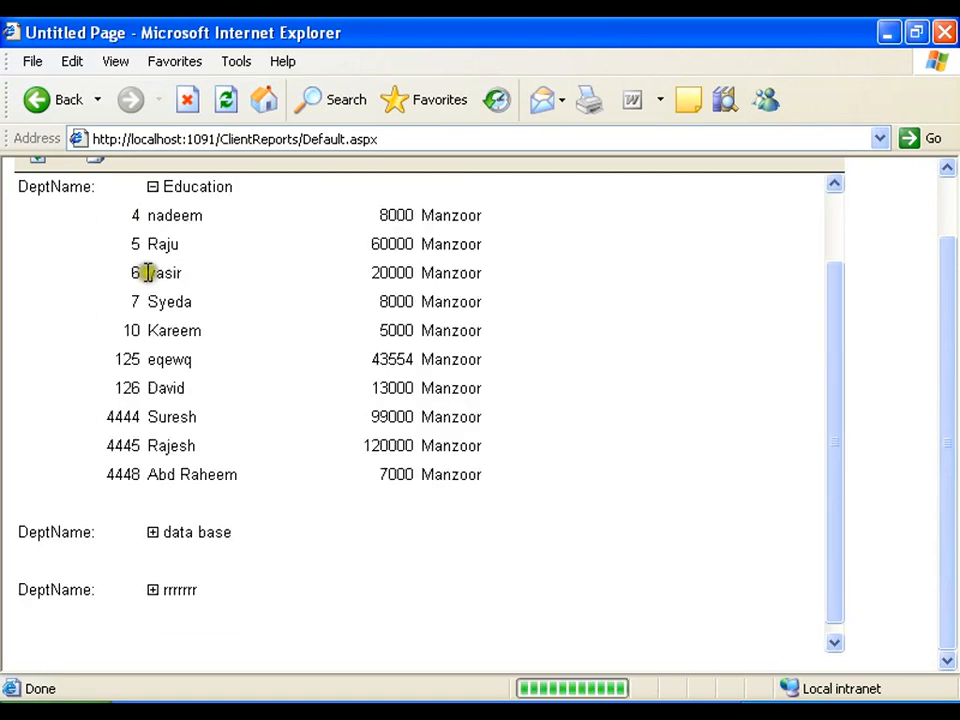
{"action": "left_click", "coordinate": [152, 187]}
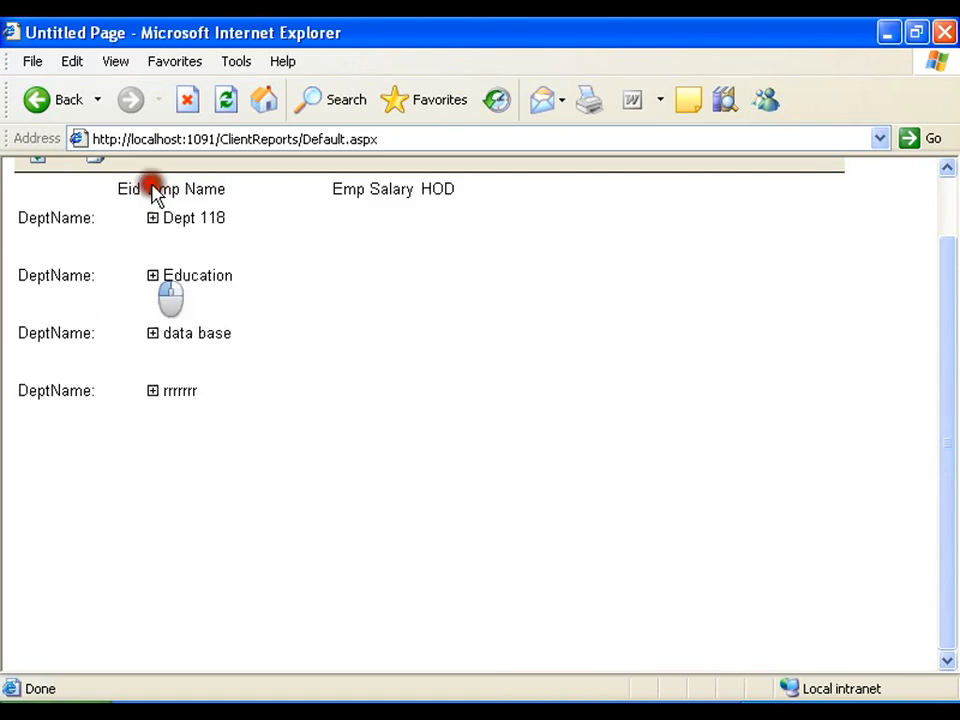
{"action": "left_click", "coordinate": [153, 333]}
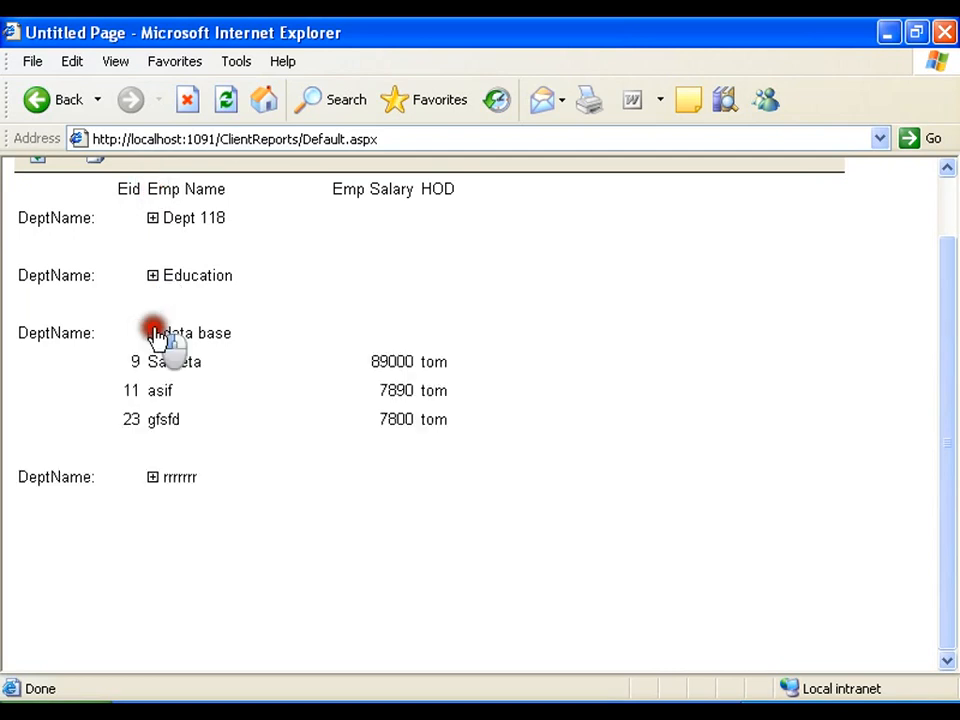
{"action": "left_click", "coordinate": [152, 333]}
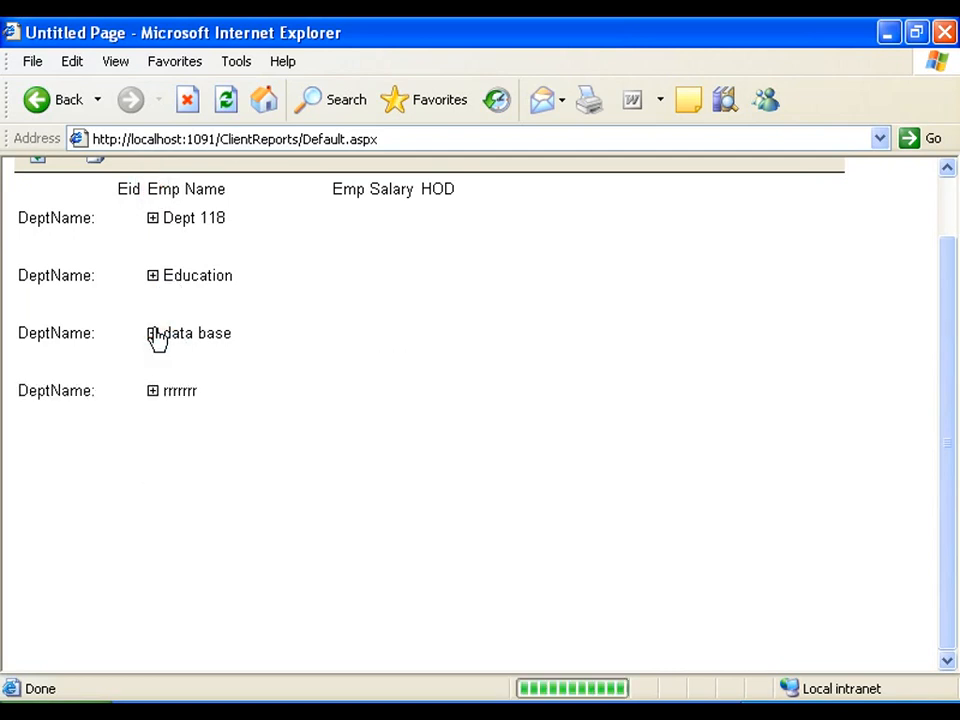
{"action": "left_click", "coordinate": [152, 390]}
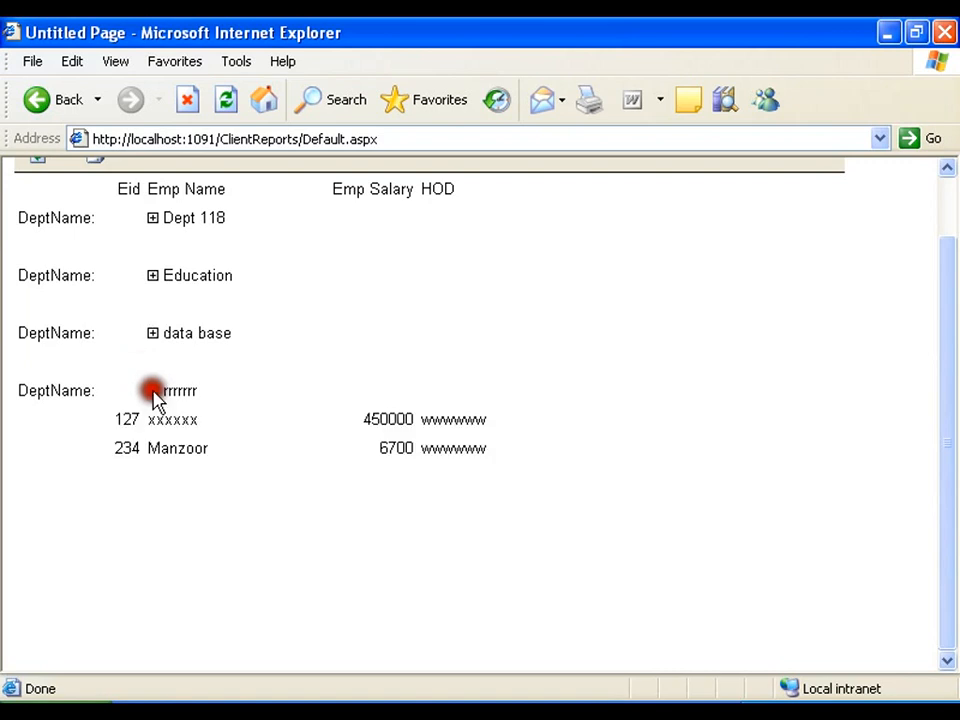
{"action": "left_click", "coordinate": [153, 390]}
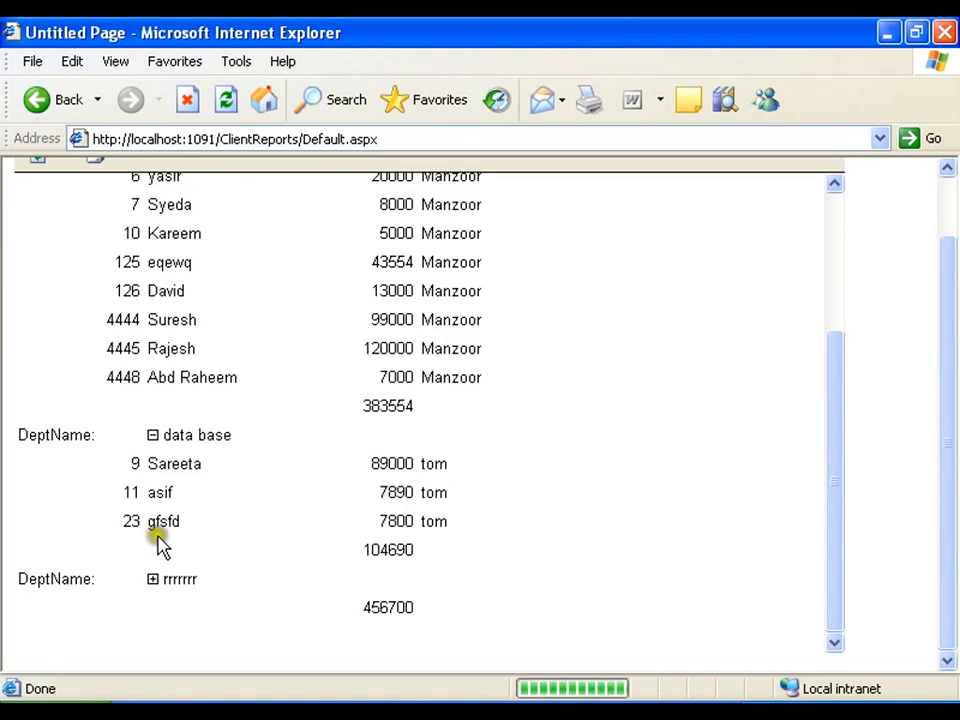
{"action": "mouse_move", "coordinate": [335, 512]}
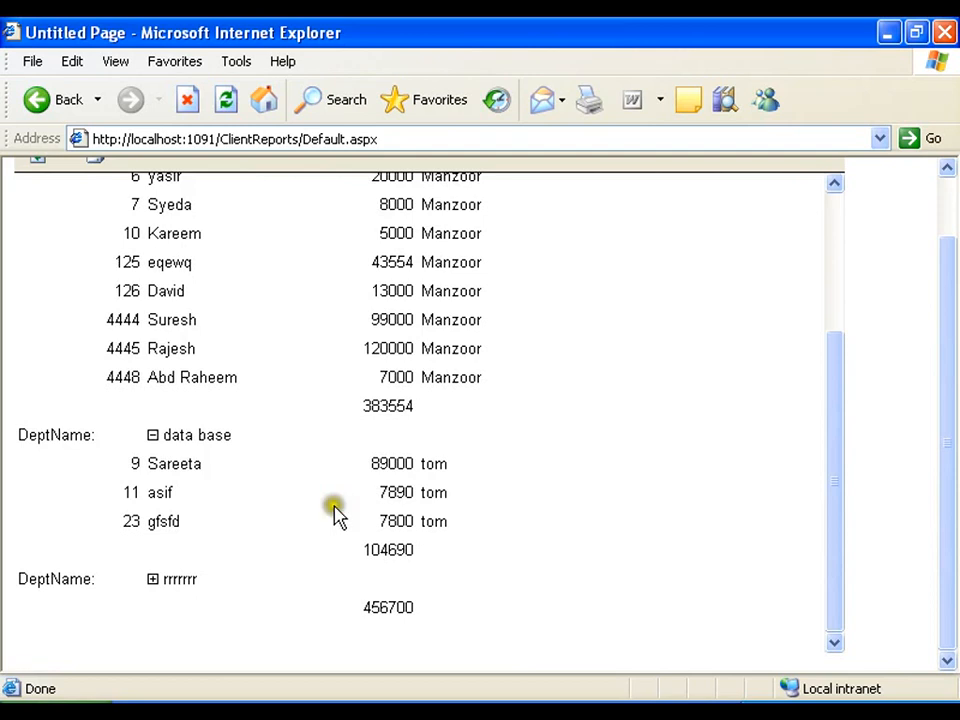
{"action": "mouse_move", "coordinate": [322, 533]}
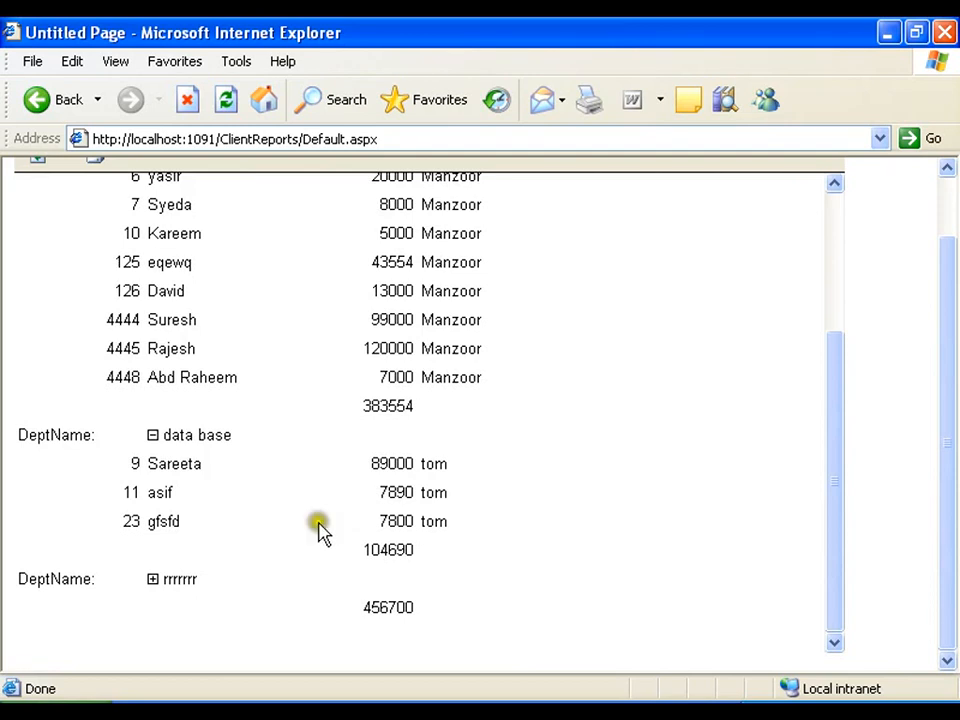
{"action": "mouse_move", "coordinate": [945, 32]}
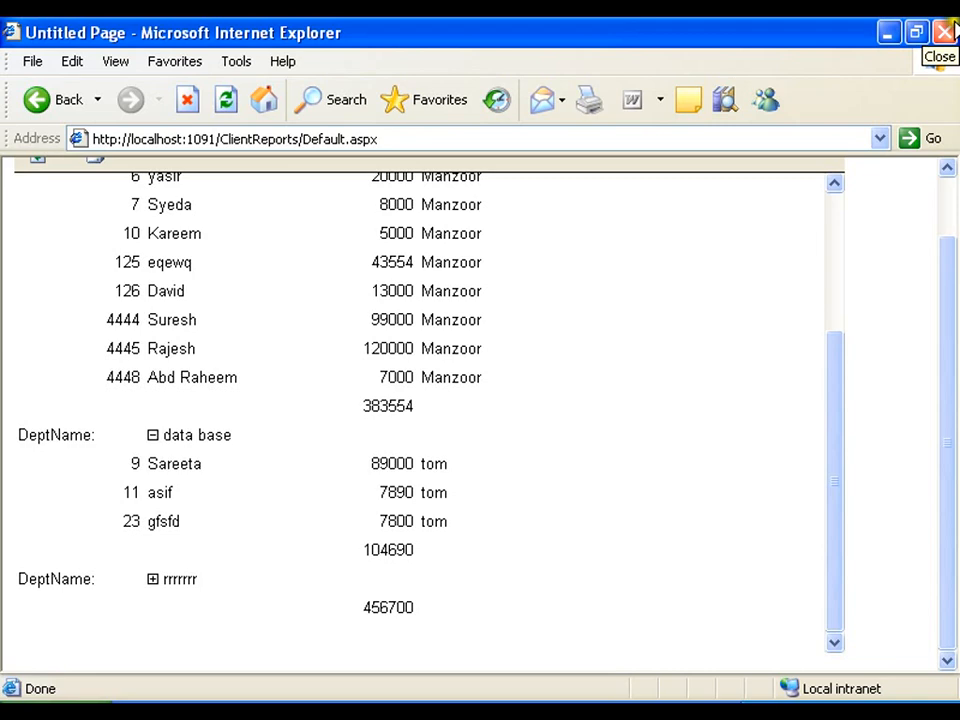